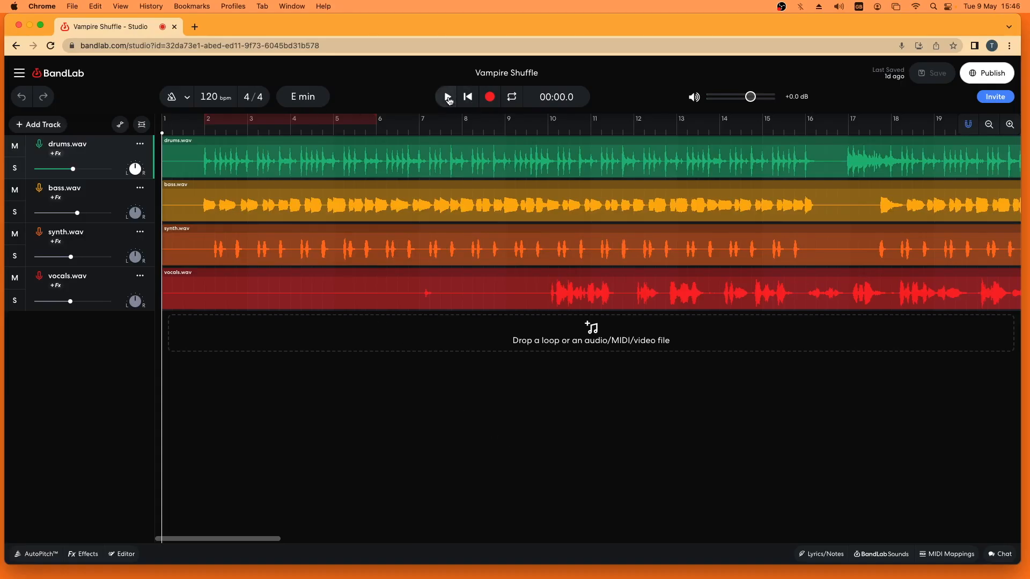
# - Play Vampire Shuffle briefly, stop it, and reach the Project options in the studio menu
pyautogui.click(446, 97)
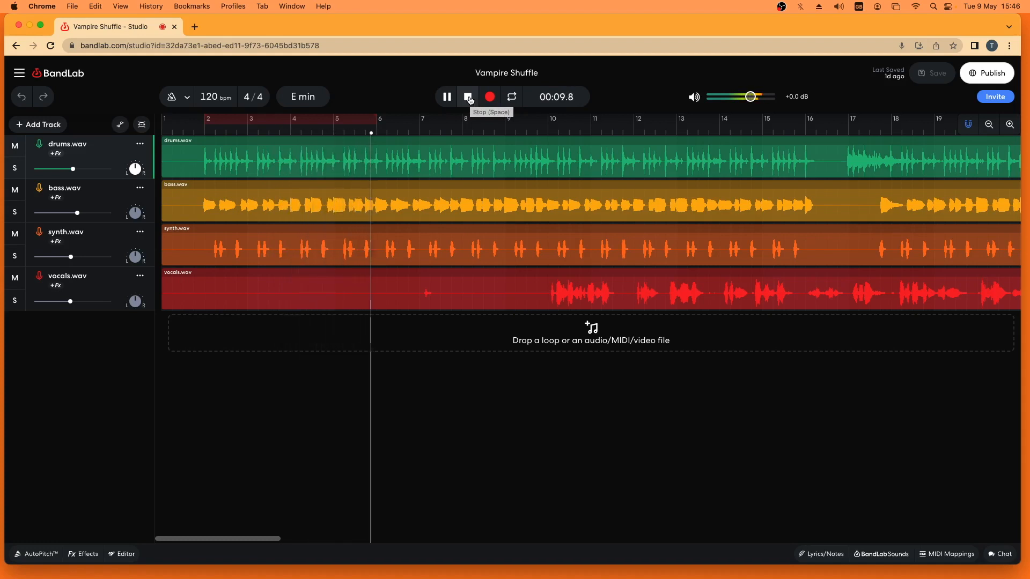
pyautogui.click(467, 96)
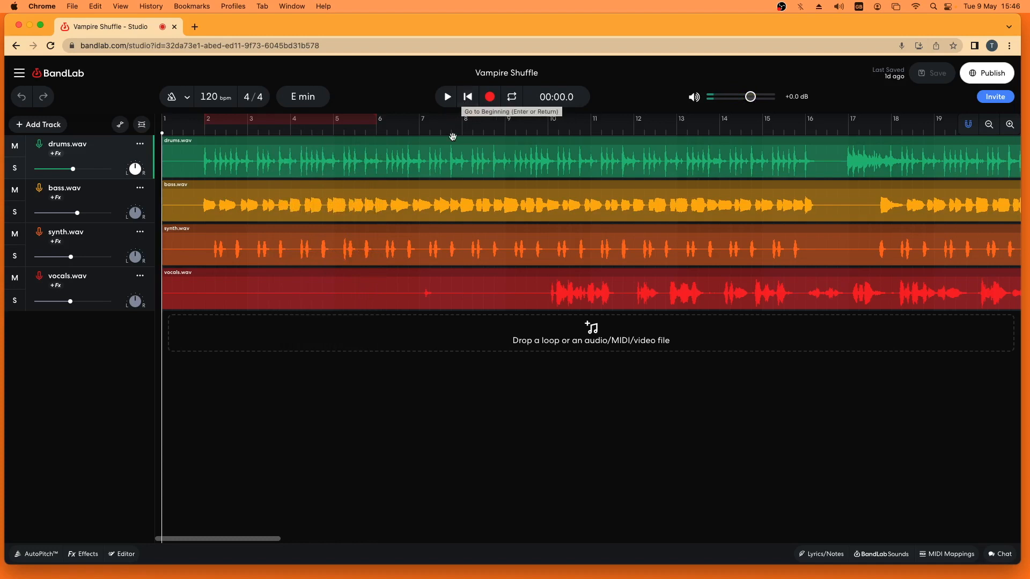
pyautogui.moveTo(441, 429)
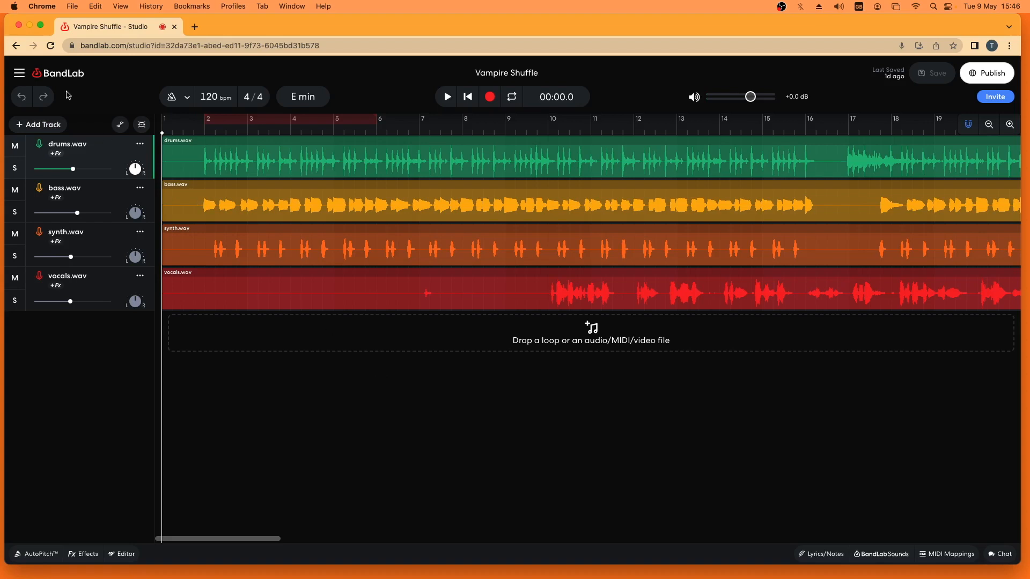
pyautogui.click(19, 73)
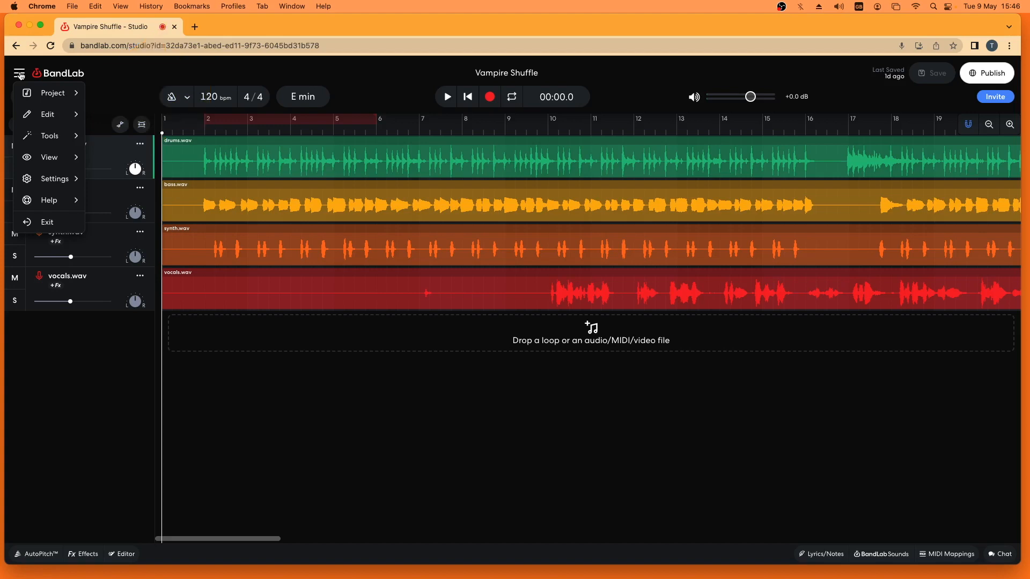
pyautogui.click(53, 92)
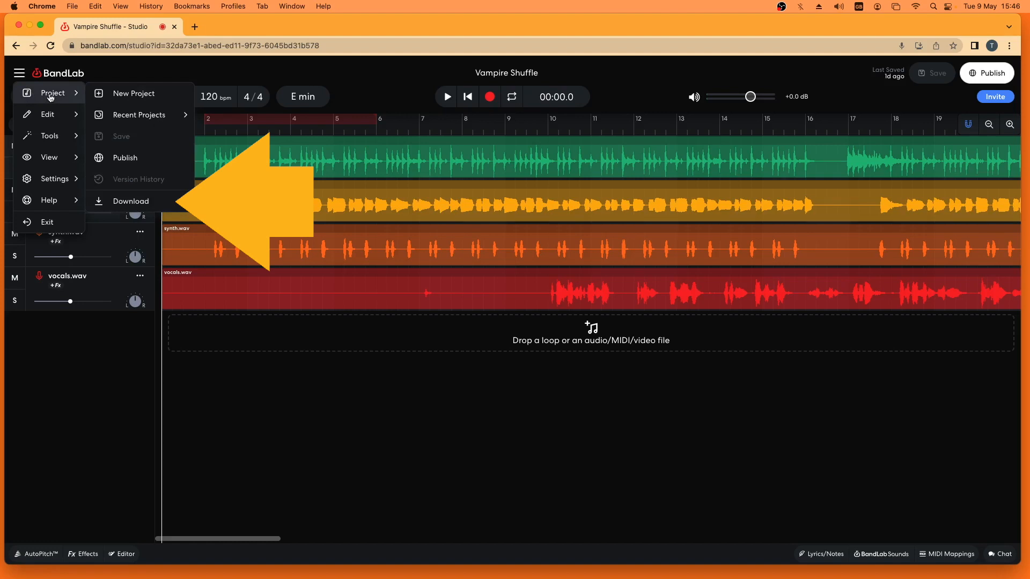
pyautogui.moveTo(135, 94)
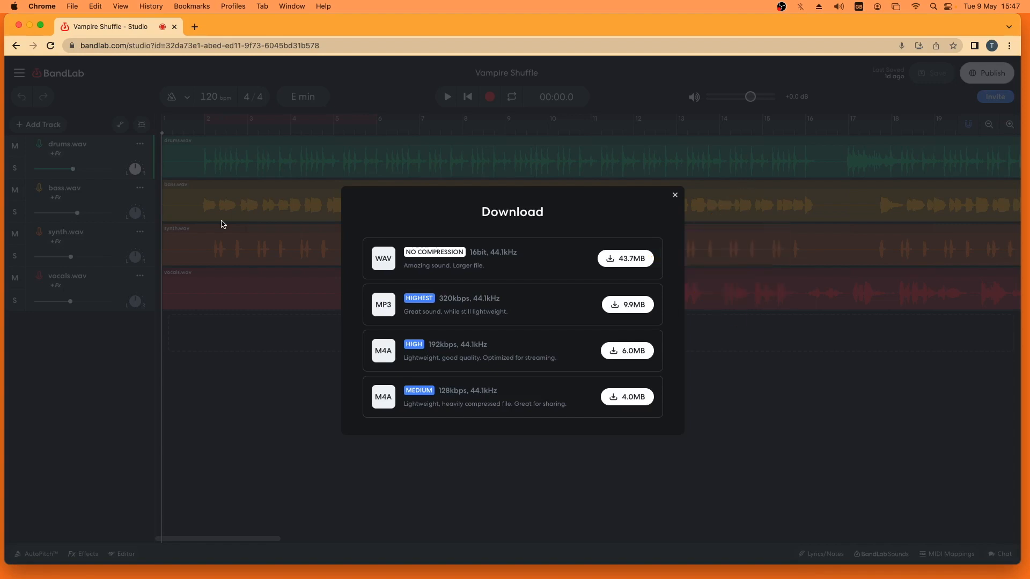
pyautogui.moveTo(535, 239)
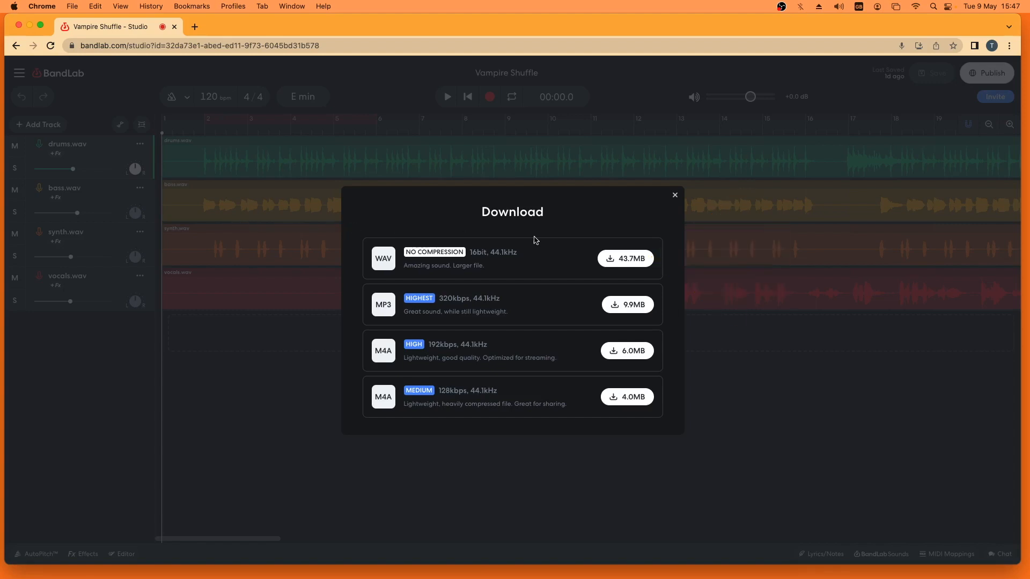
# - Download the uncompressed WAV mixdown as New_Project.wav and close the download options
pyautogui.click(625, 258)
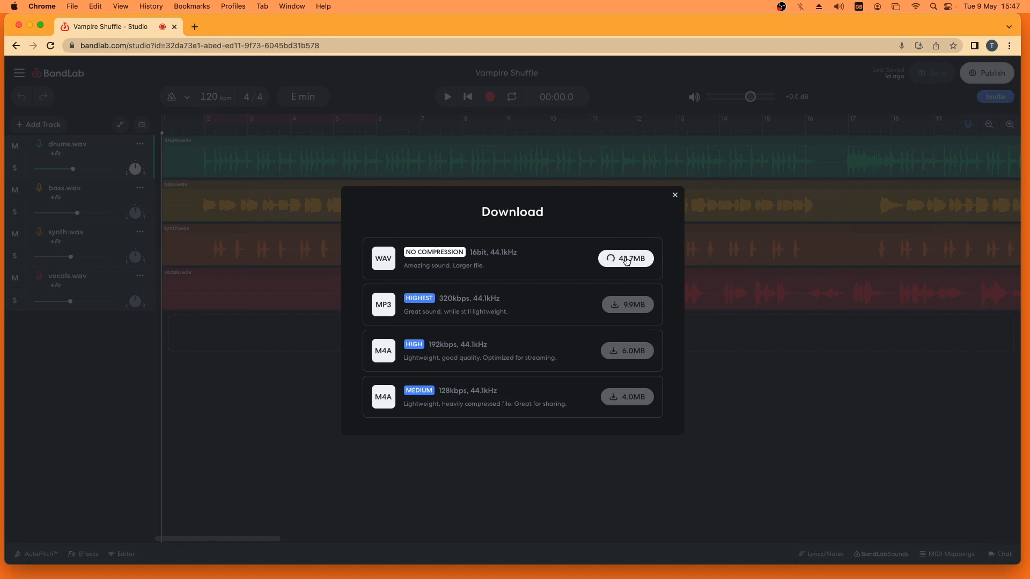
pyautogui.click(624, 258)
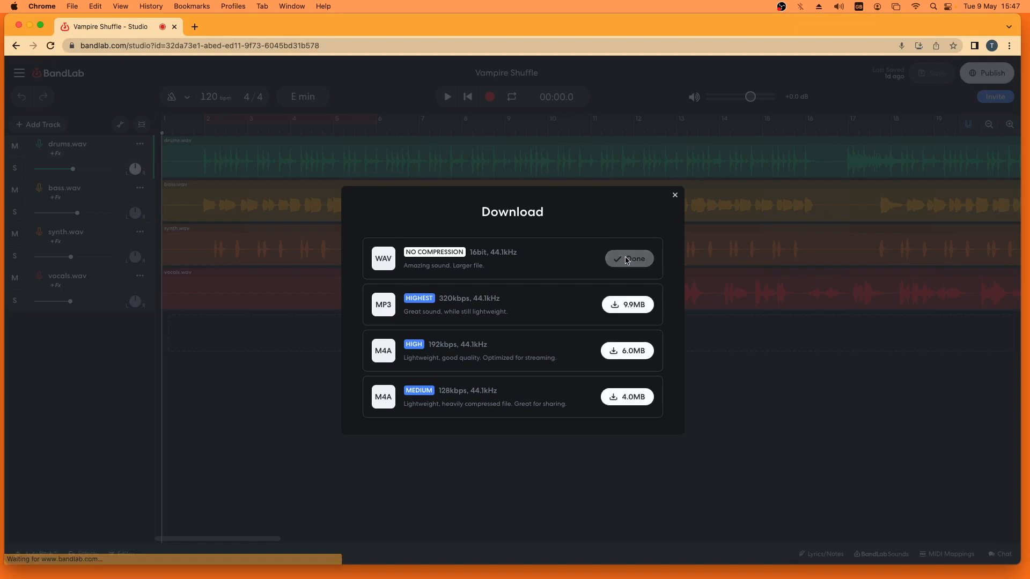
pyautogui.click(625, 258)
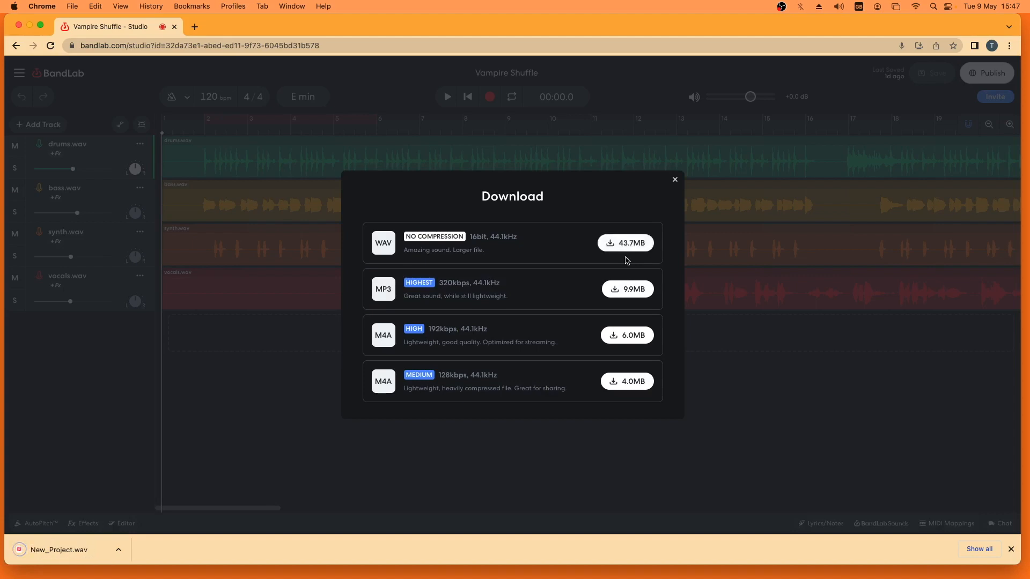
pyautogui.click(624, 243)
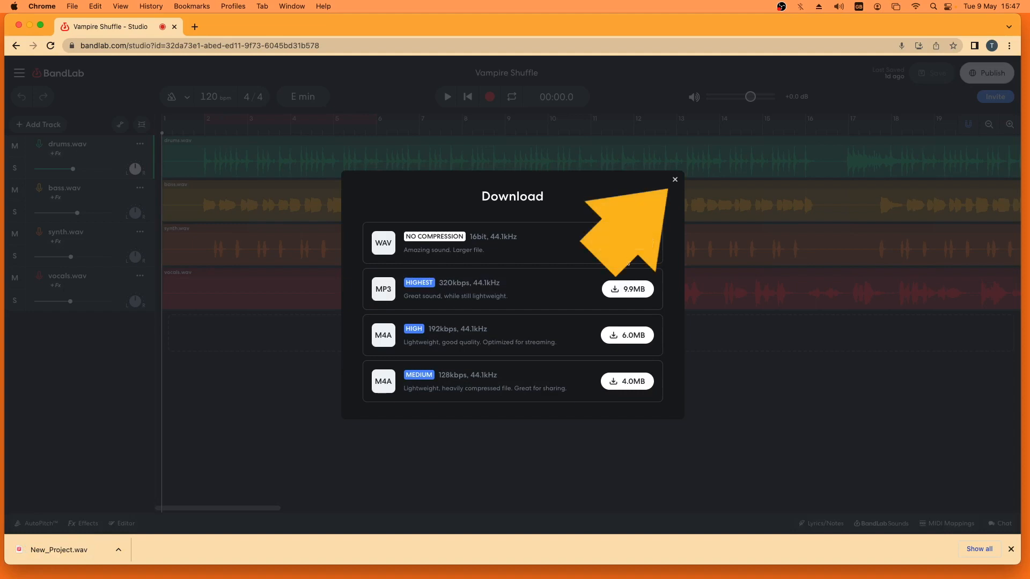
pyautogui.moveTo(624, 244)
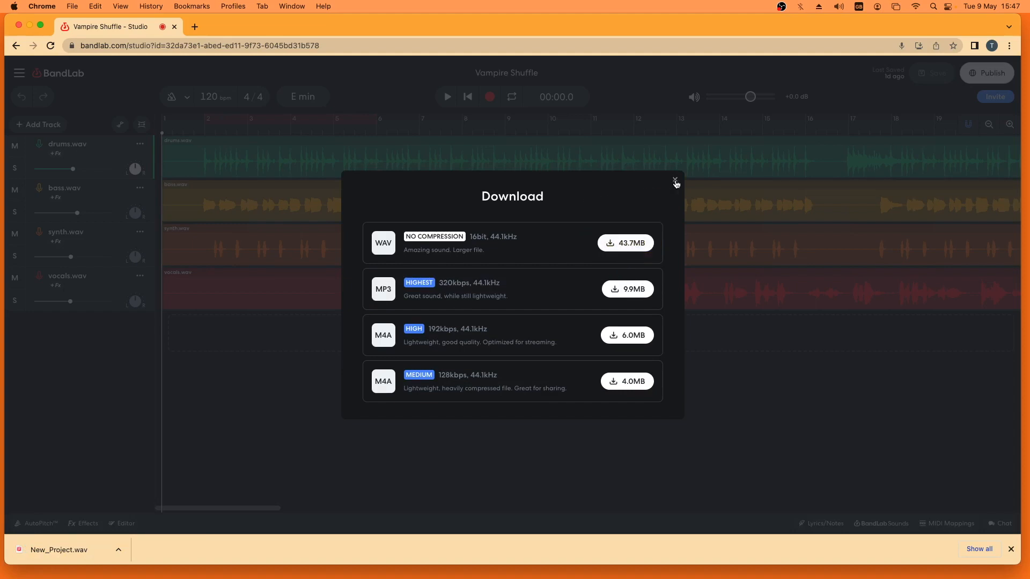
pyautogui.click(675, 181)
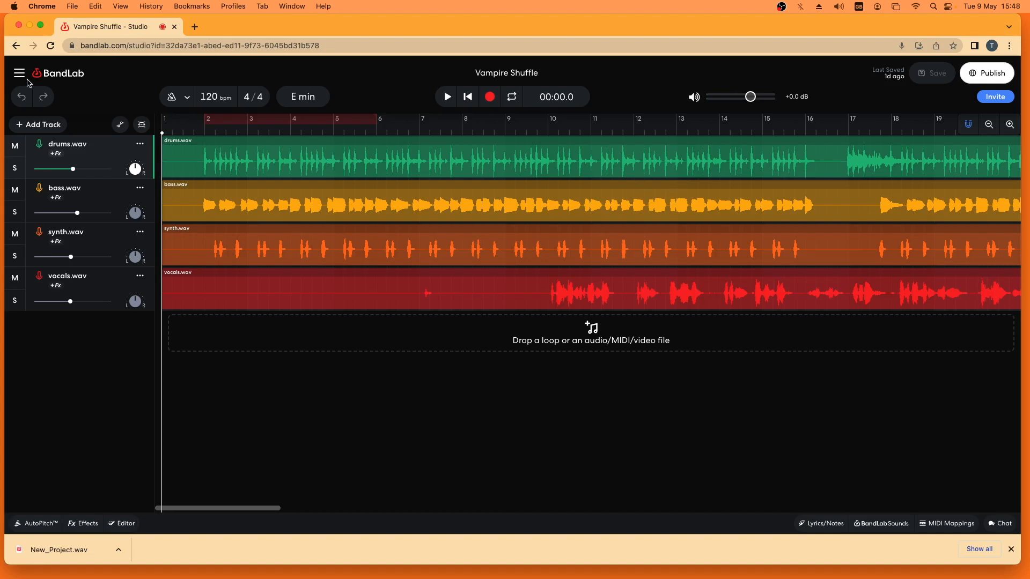
# - Start a brand new empty project and begin adding a track to it
pyautogui.click(20, 73)
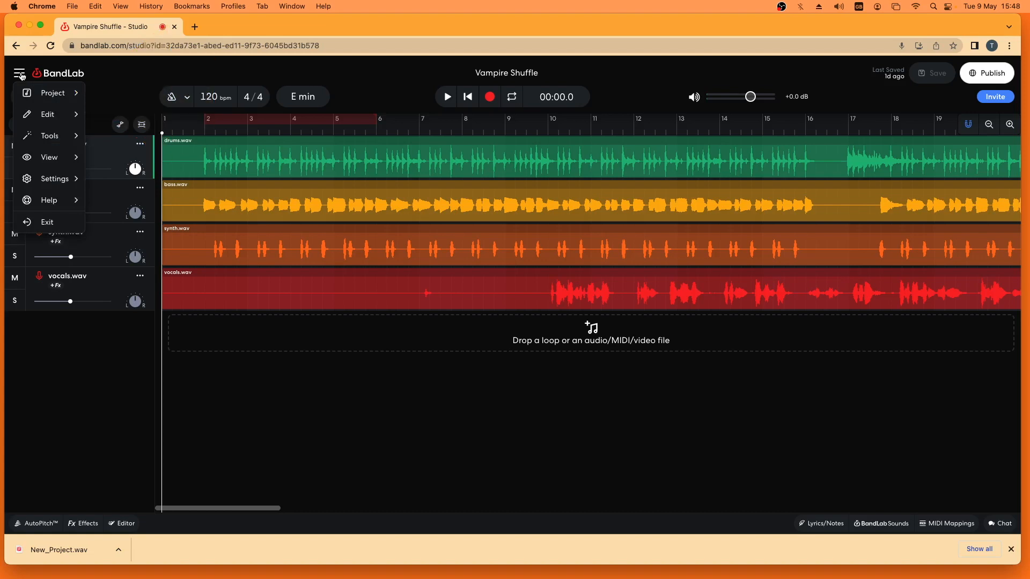
pyautogui.click(53, 92)
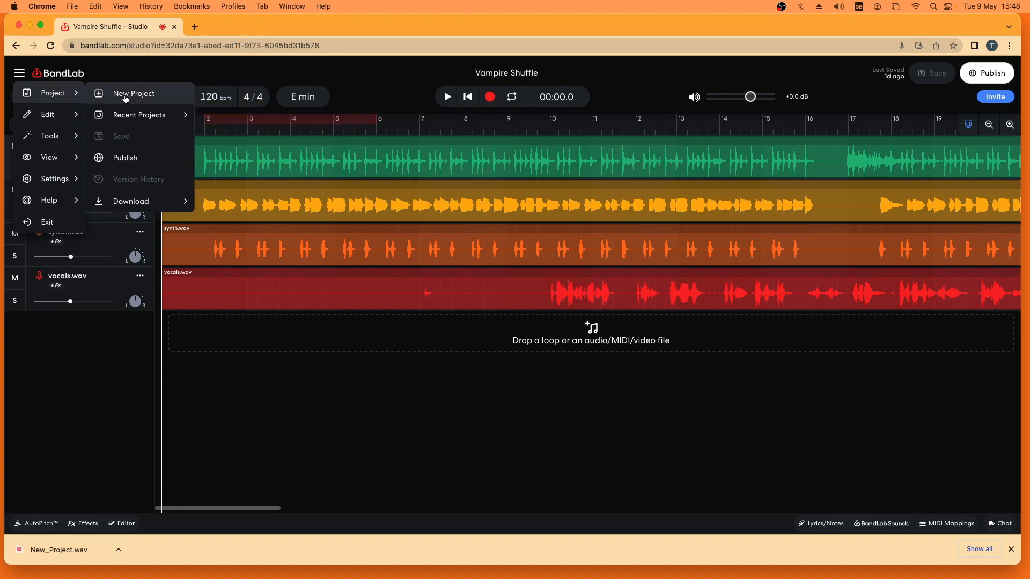
pyautogui.click(133, 94)
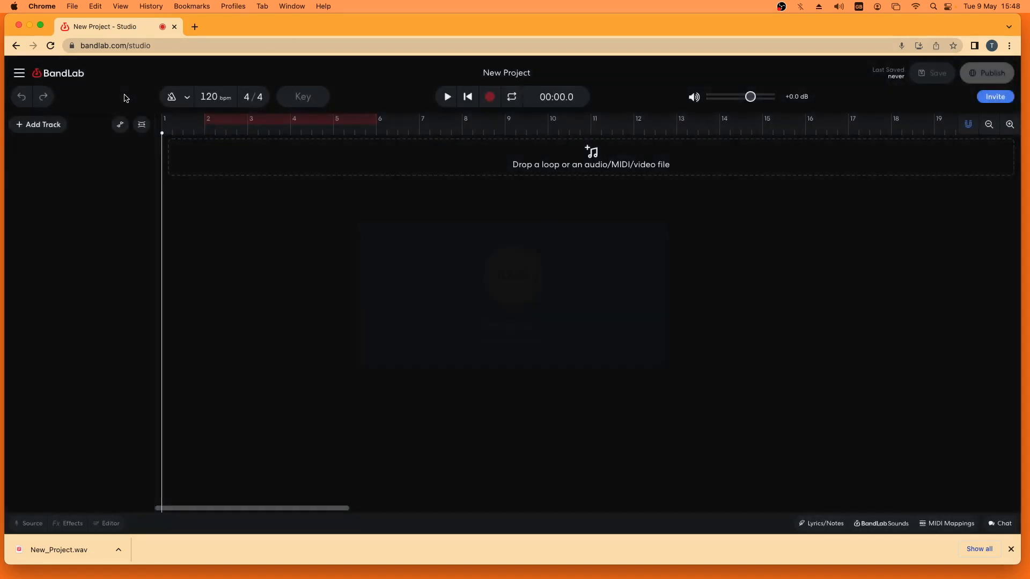
pyautogui.click(39, 124)
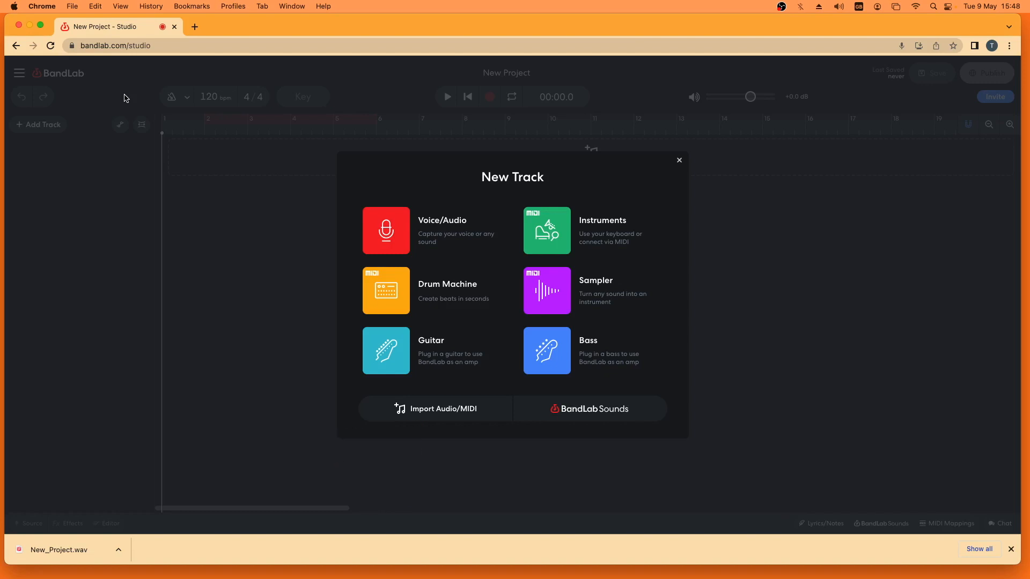
pyautogui.moveTo(233, 131)
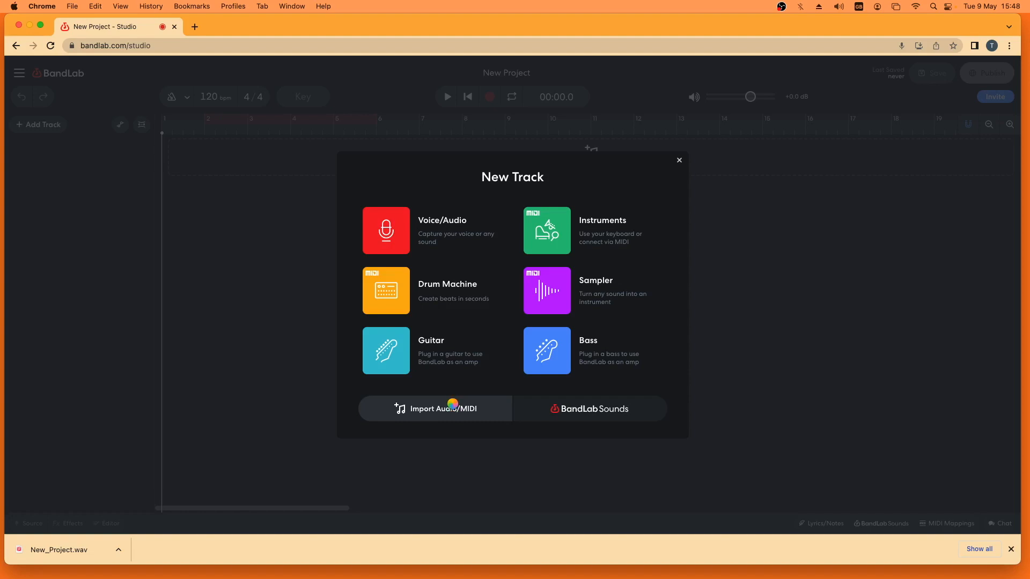
# - Choose Import Audio/MIDI to bring in an audio file from the computer
pyautogui.click(443, 409)
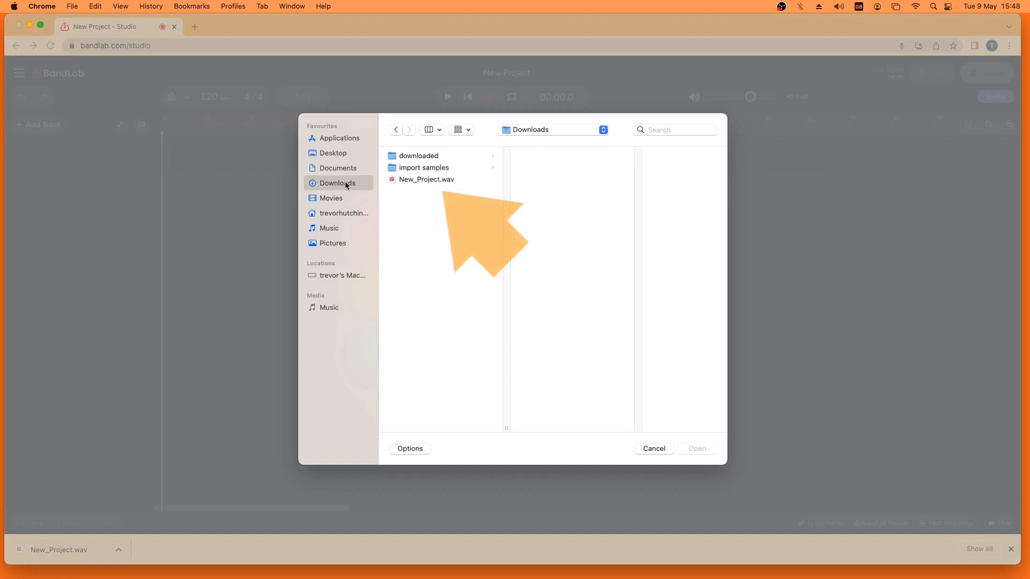
pyautogui.moveTo(350, 187)
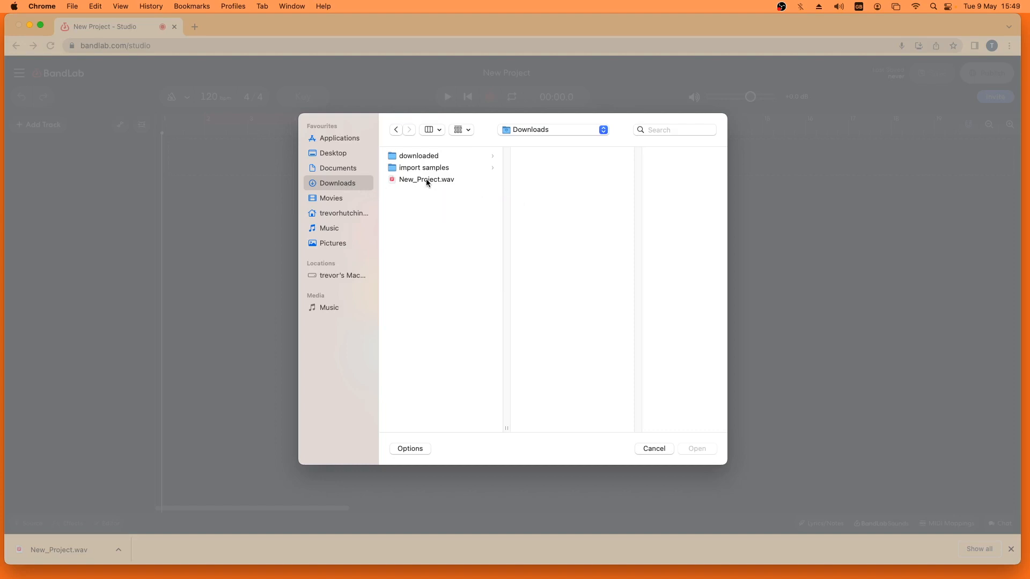
# - Import New_Project.wav from Downloads as a track
pyautogui.click(426, 179)
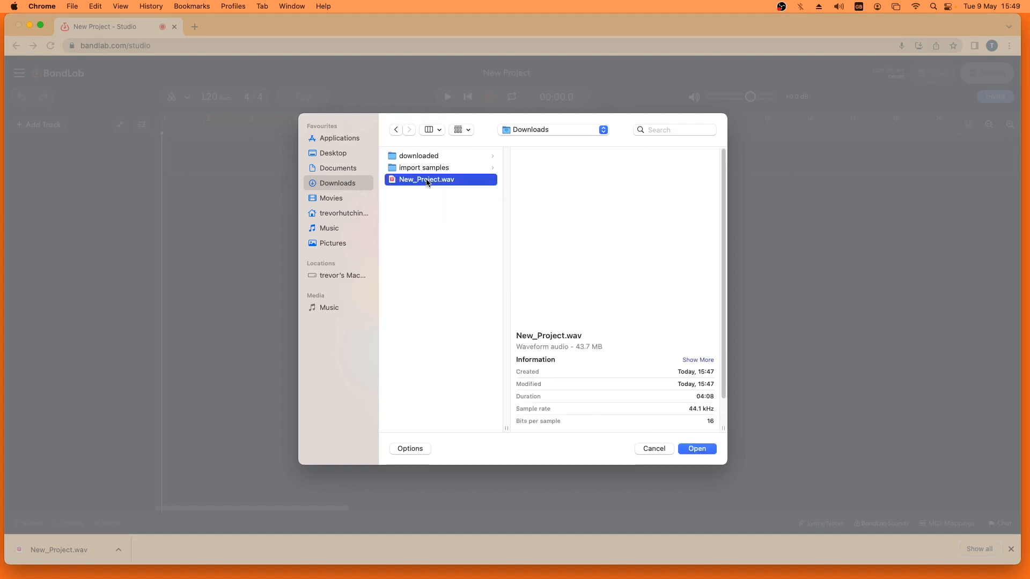
pyautogui.click(697, 449)
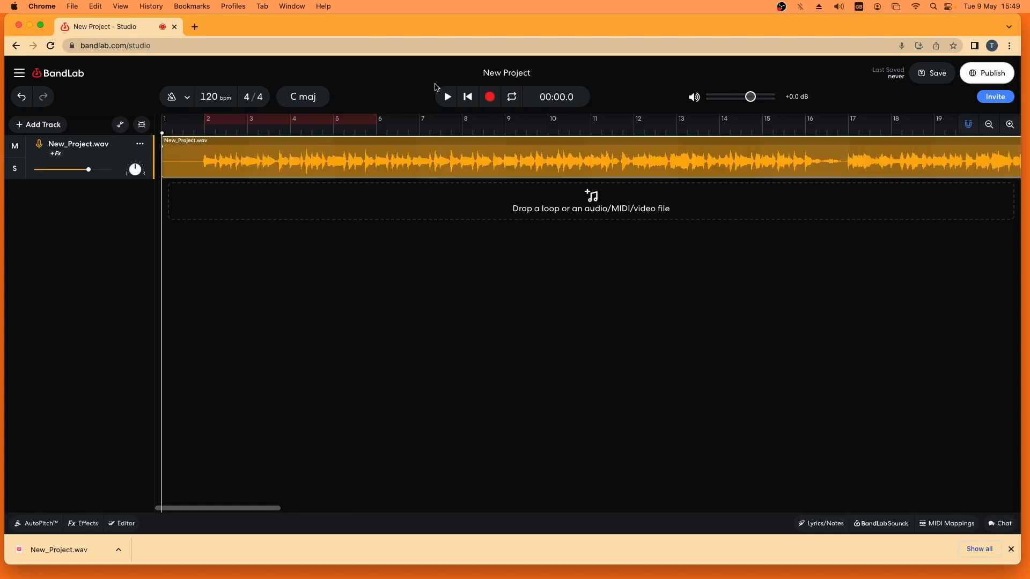
# - Audition the imported New_Project.wav mixdown for a few seconds and stop back at the start
pyautogui.click(447, 97)
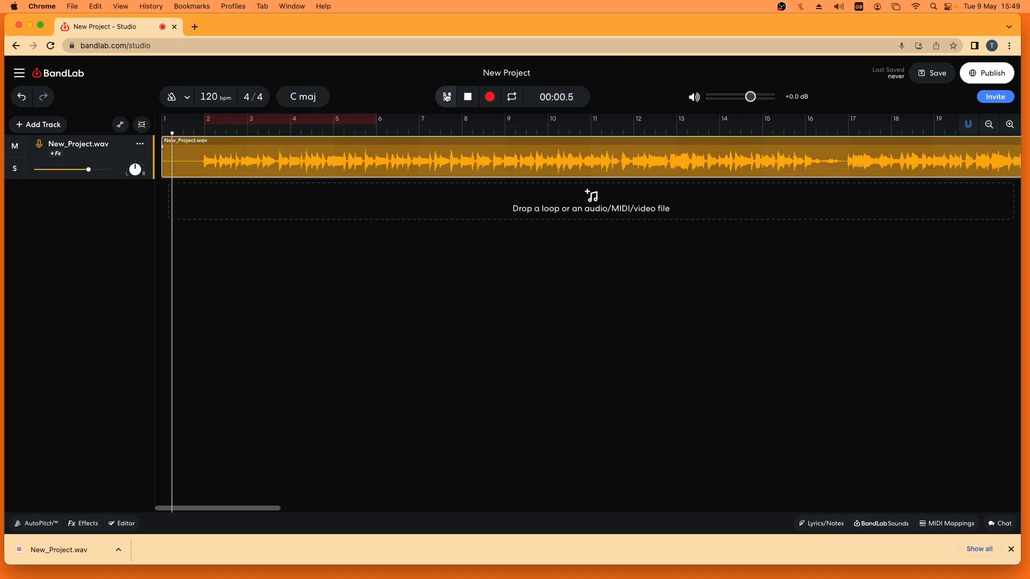
pyautogui.click(446, 97)
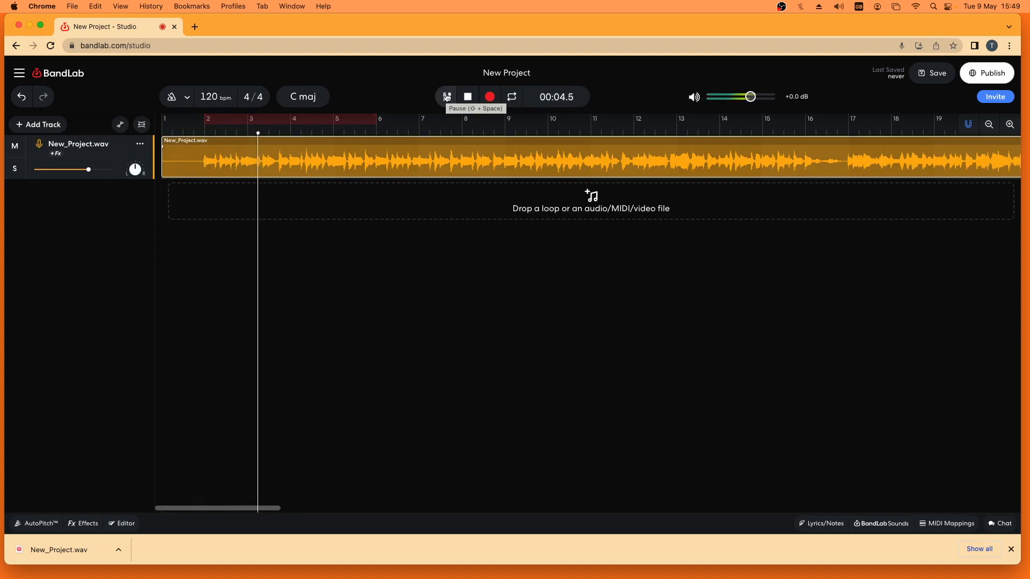
pyautogui.click(446, 97)
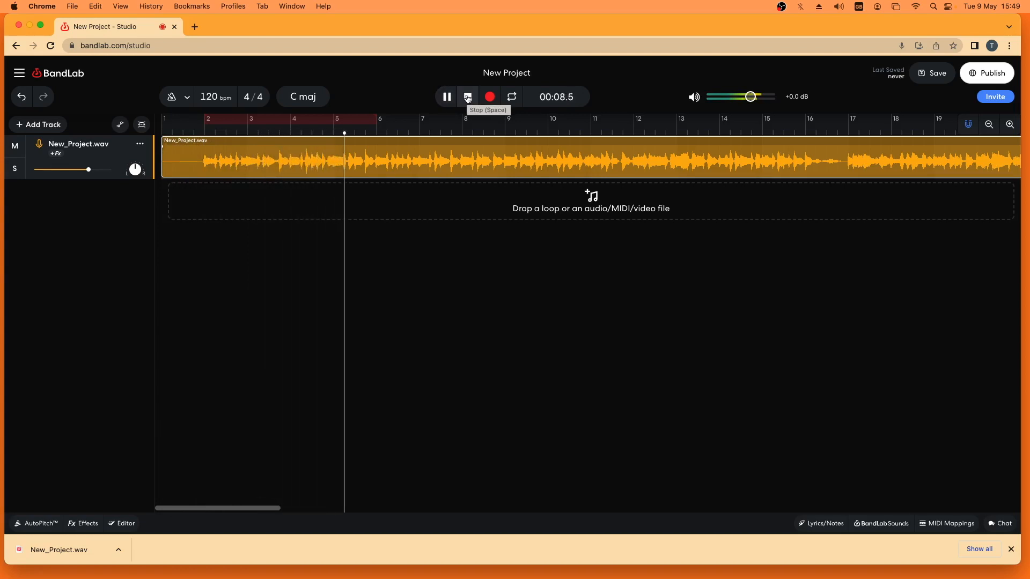
pyautogui.click(466, 97)
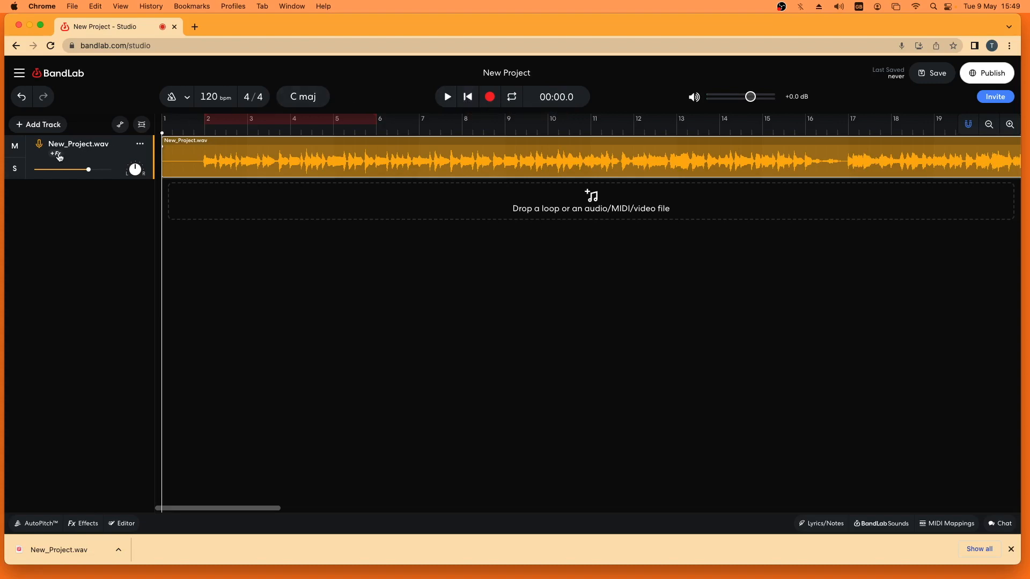
# - Show the empty effect chain for the New_Project.wav track
pyautogui.click(83, 523)
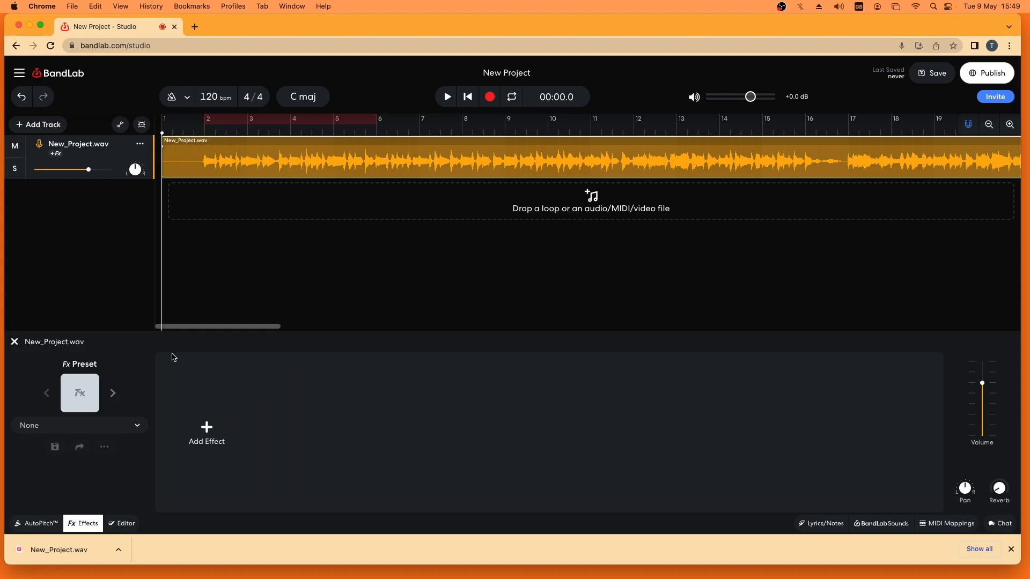
pyautogui.moveTo(206, 428)
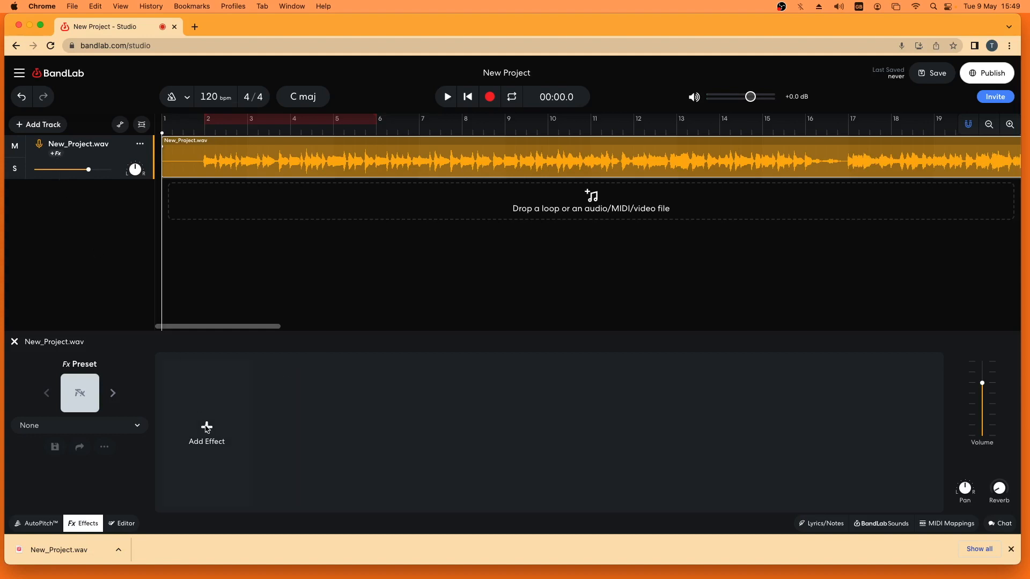
# - Browse the effects list to the Dynamics category with Vintage Limiter in view
pyautogui.click(206, 434)
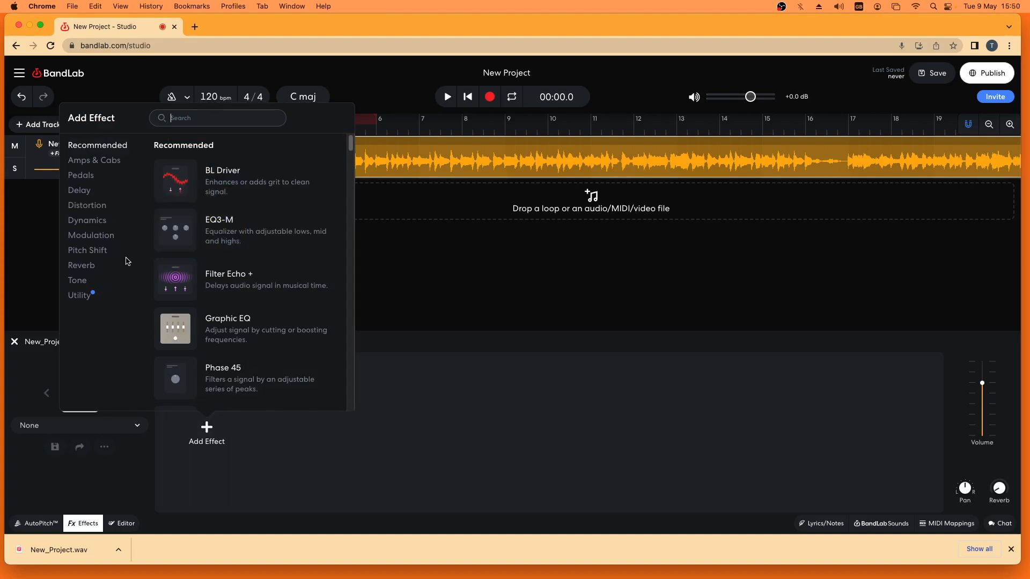
pyautogui.scroll(-3)
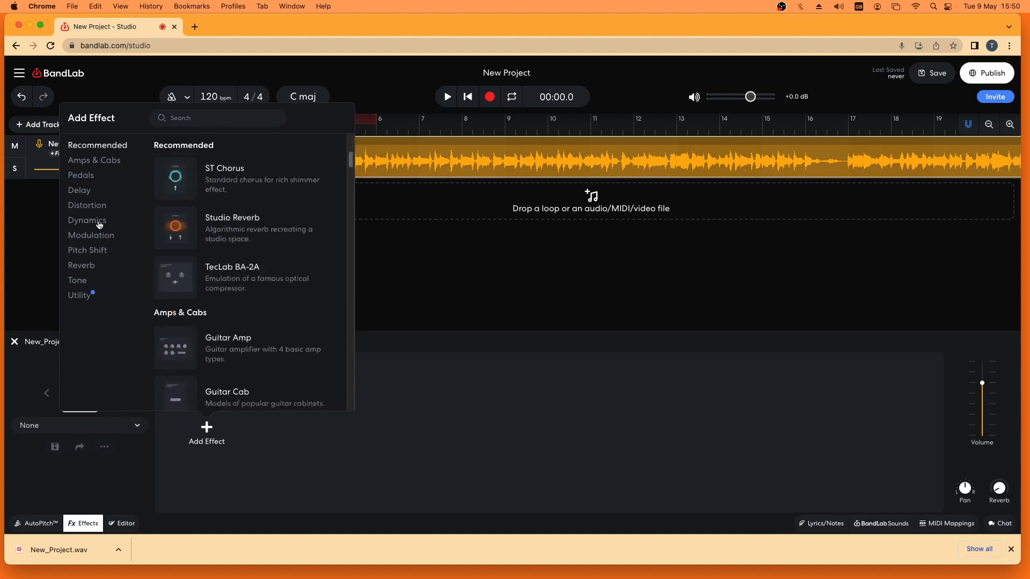
pyautogui.click(87, 220)
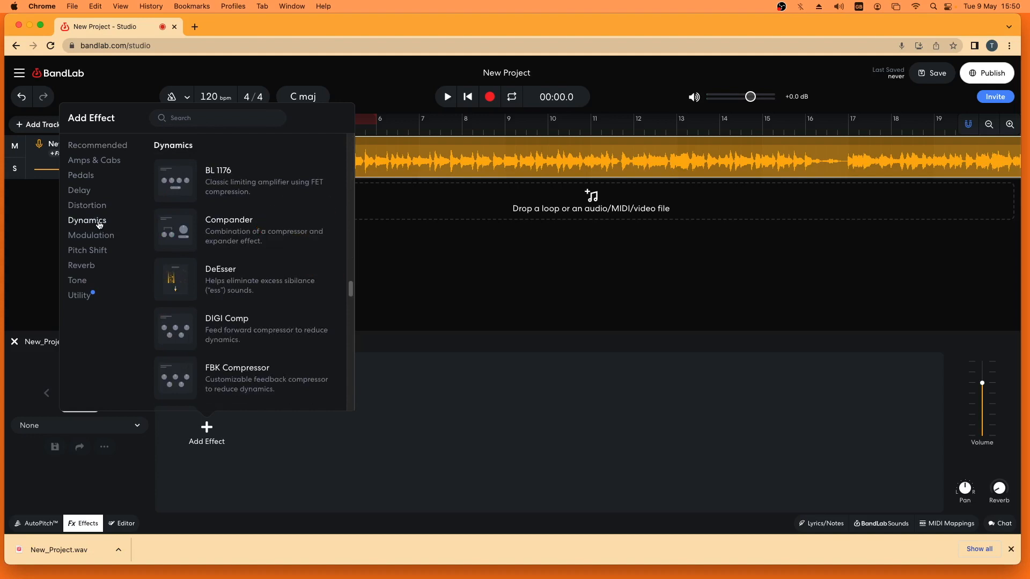
pyautogui.scroll(-3)
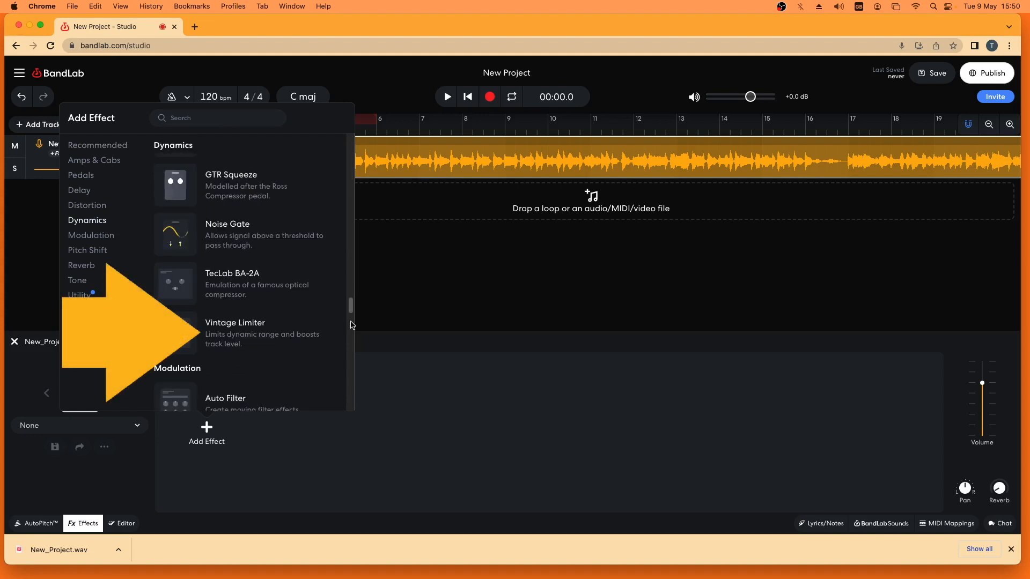
pyautogui.moveTo(243, 331)
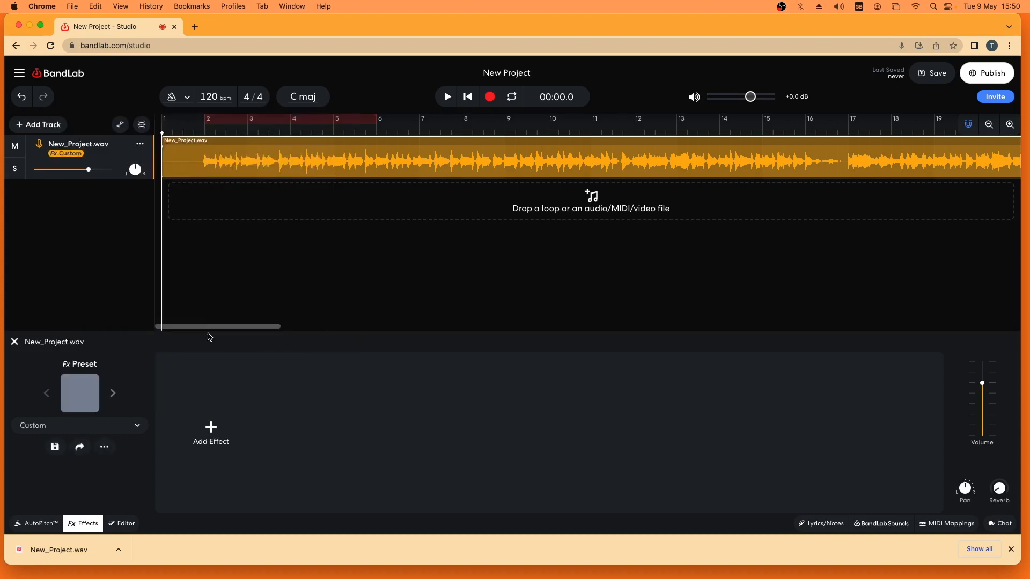
# - Add the Vintage Limiter, bypass it to compare the sound, then switch it back on
pyautogui.click(210, 433)
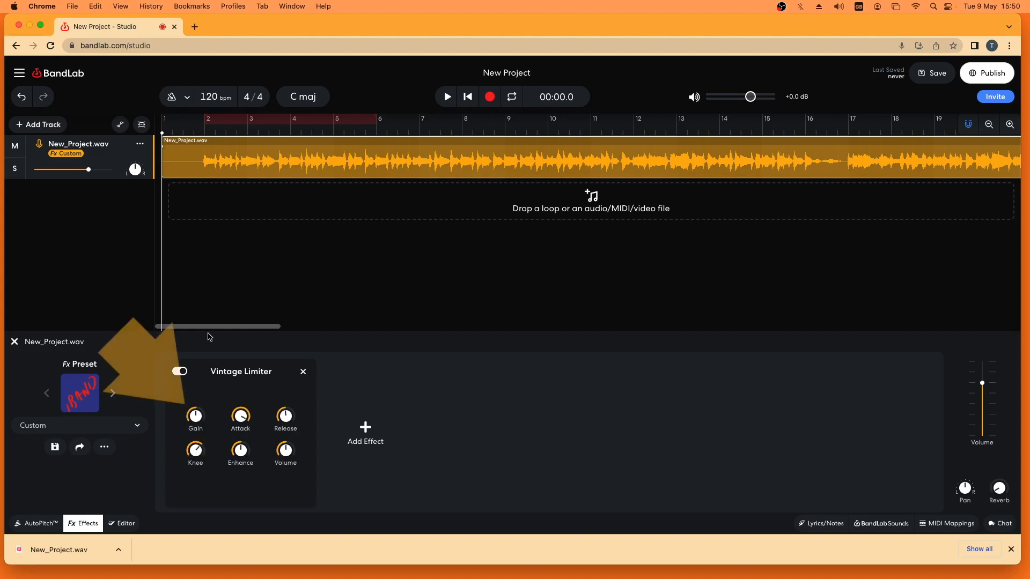
pyautogui.click(179, 372)
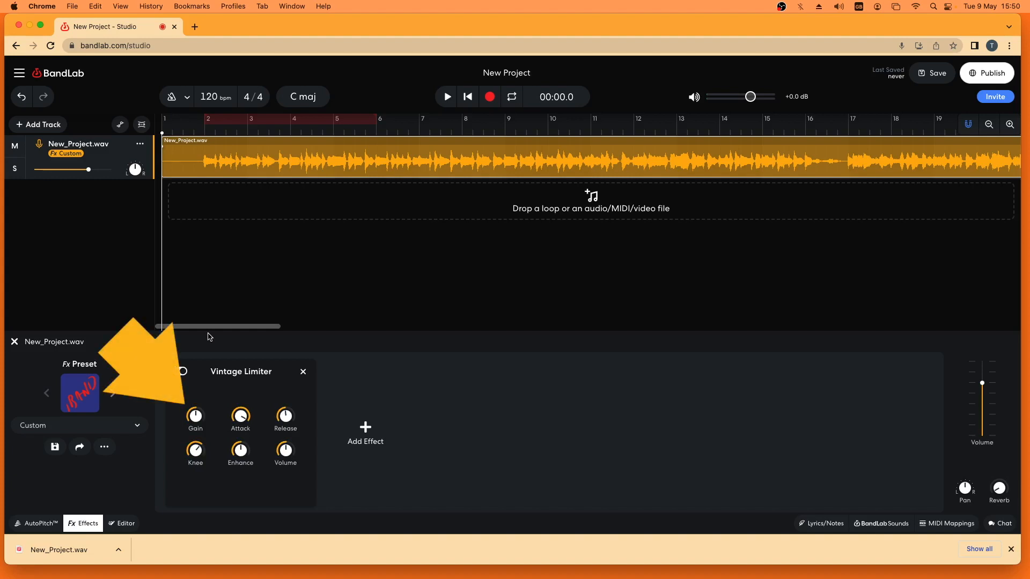
pyautogui.click(179, 371)
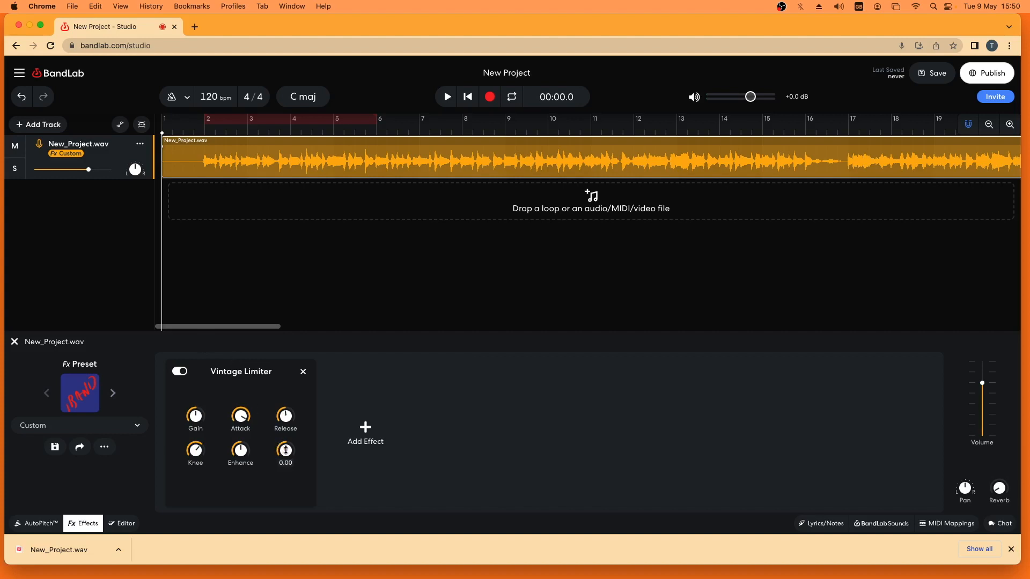
pyautogui.moveTo(285, 450)
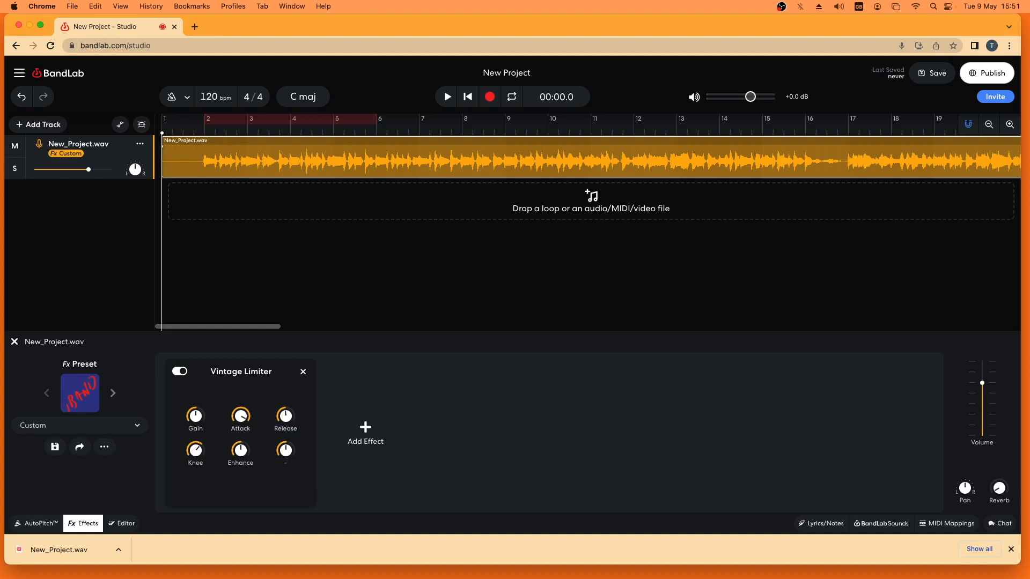
# - Set the Vintage Limiter Volume to -0.5, just below clipping
pyautogui.write('-0.50')
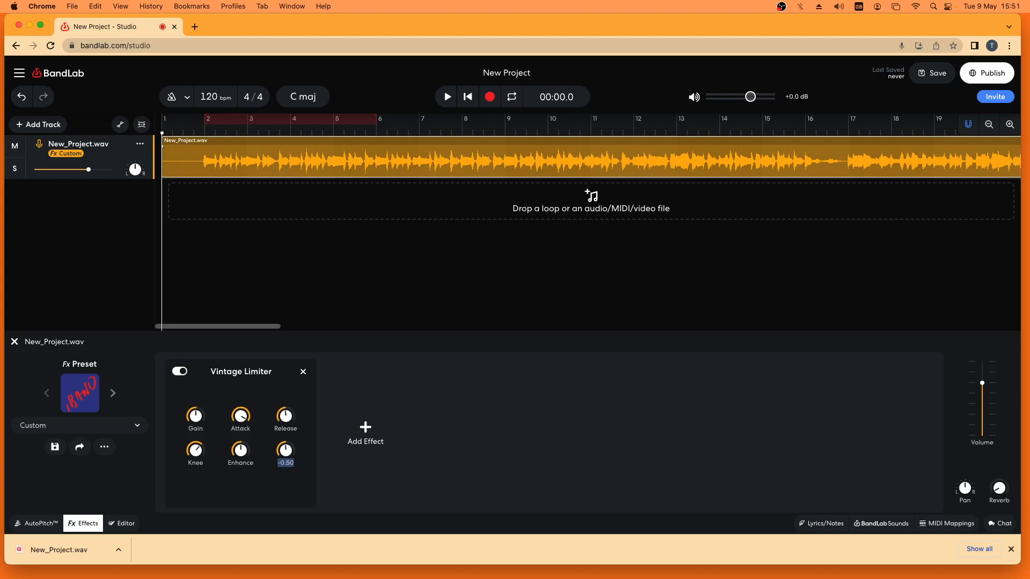
pyautogui.moveTo(397, 198)
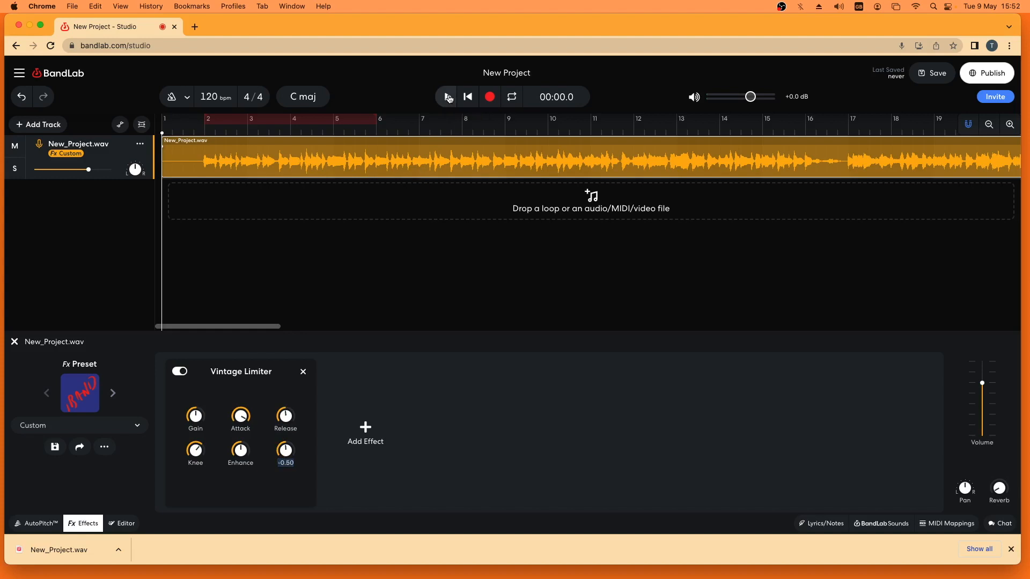
pyautogui.click(447, 97)
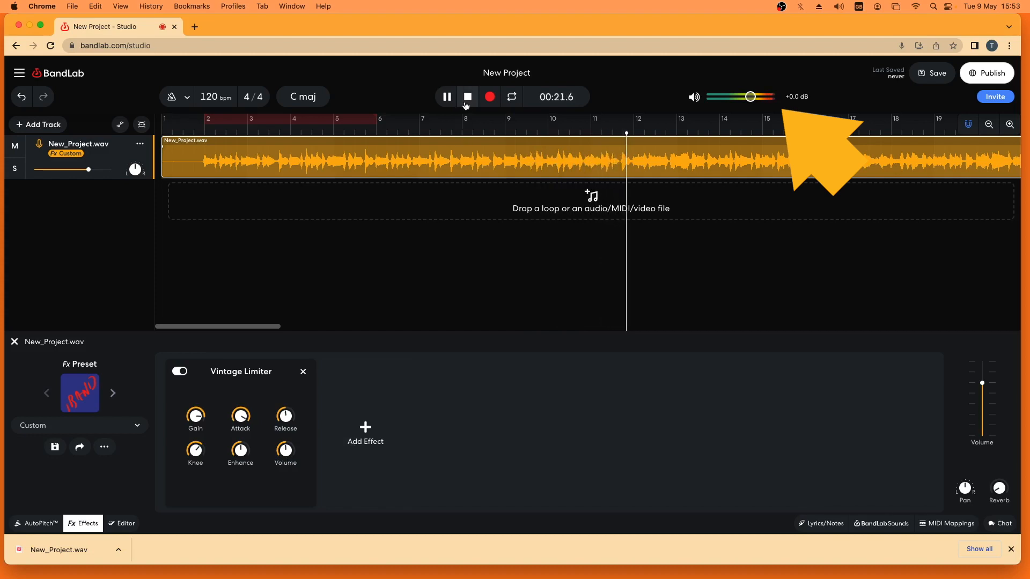
pyautogui.click(467, 96)
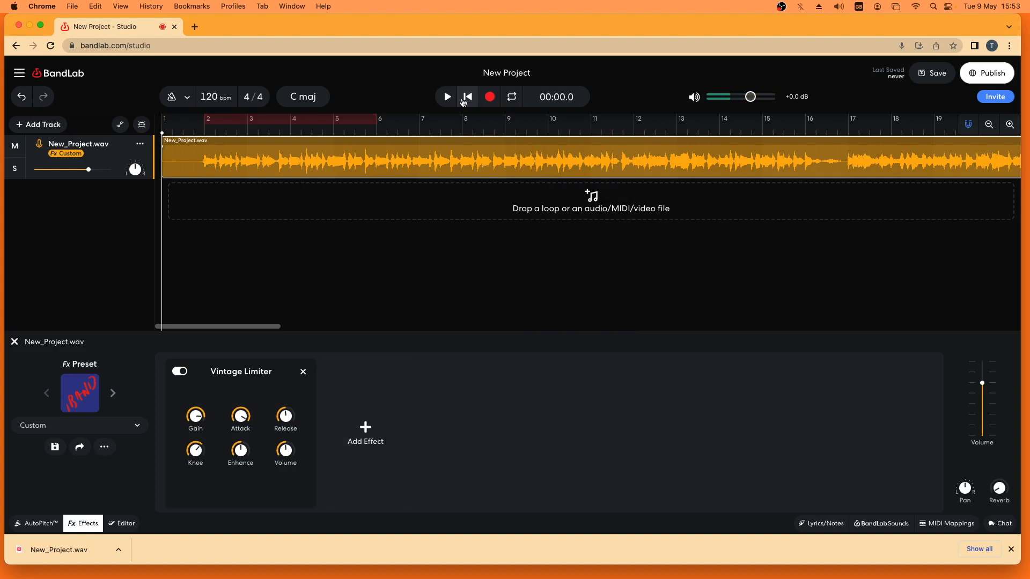
pyautogui.click(446, 96)
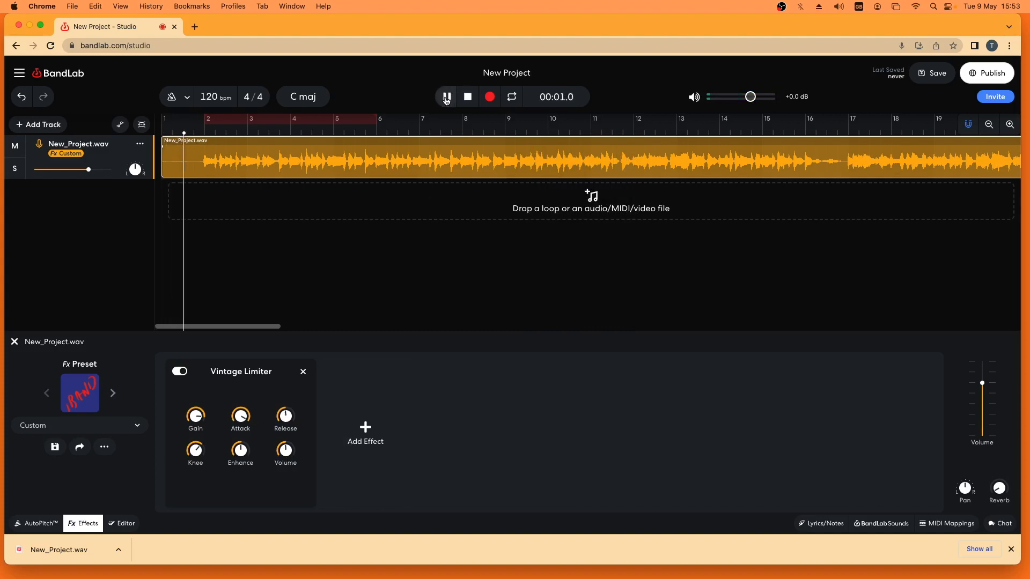
pyautogui.click(445, 97)
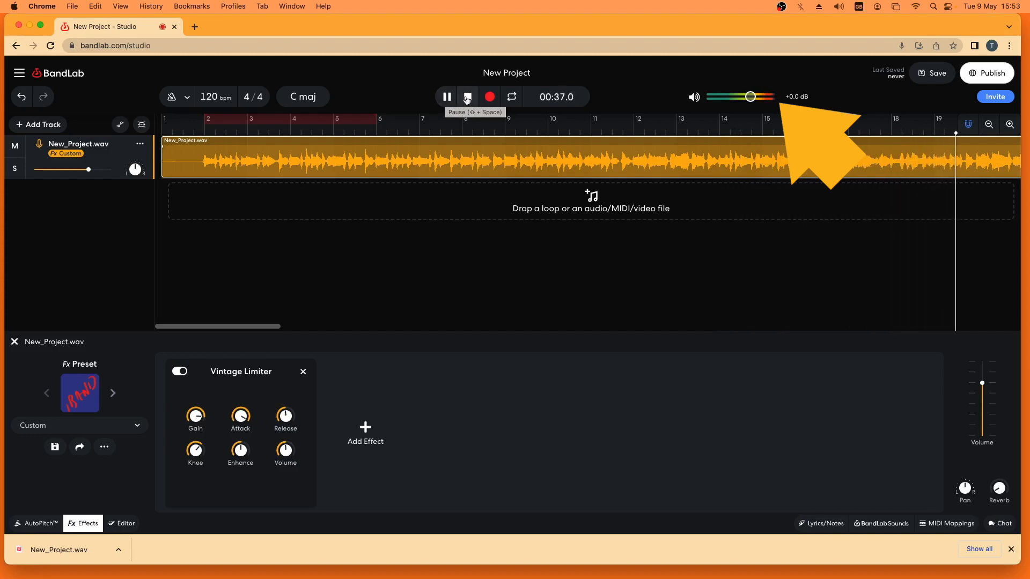
pyautogui.click(467, 96)
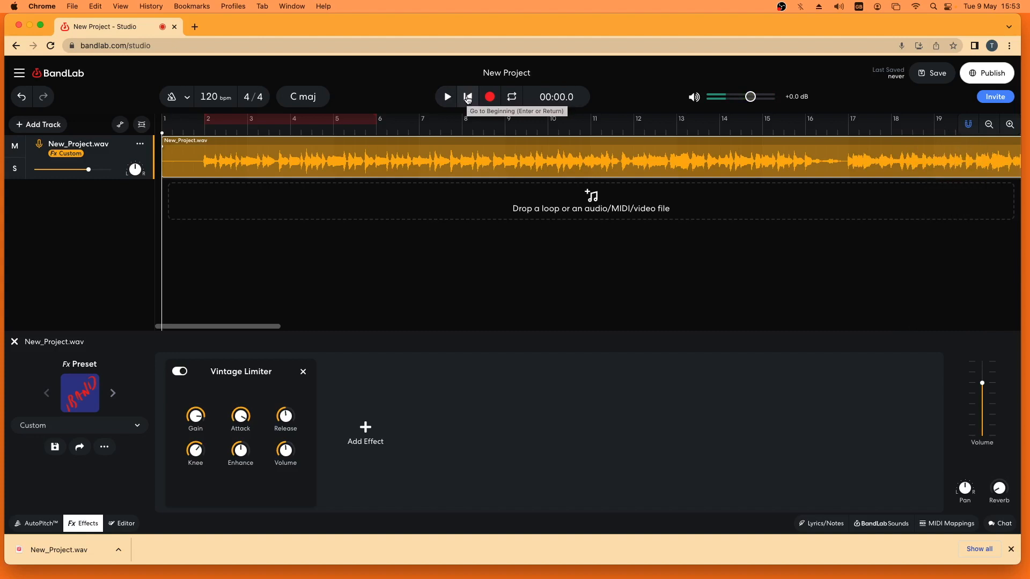
pyautogui.moveTo(230, 351)
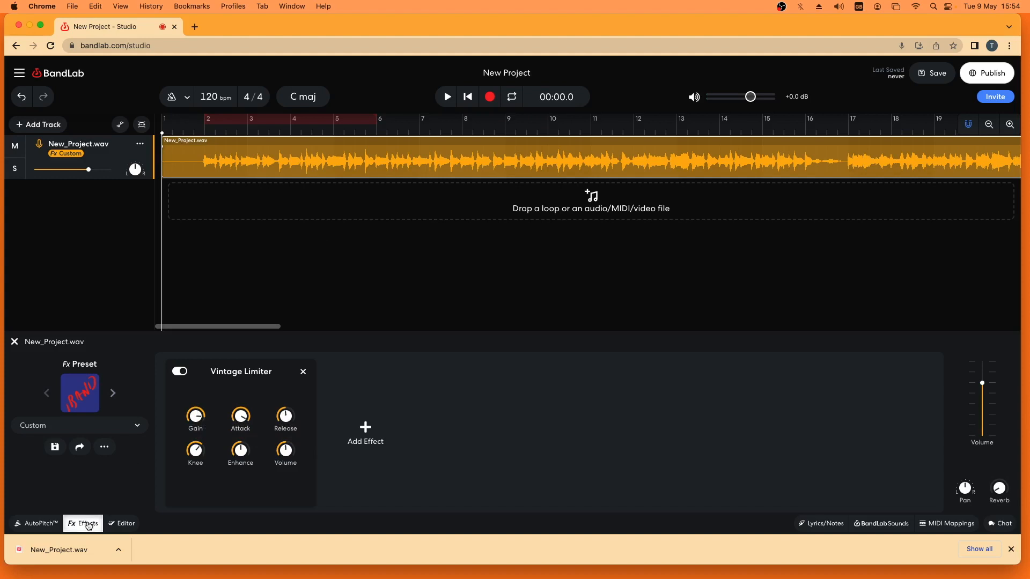
# - Close the effects panel, leaving the New_Project.wav track with its custom effects in view
pyautogui.click(82, 523)
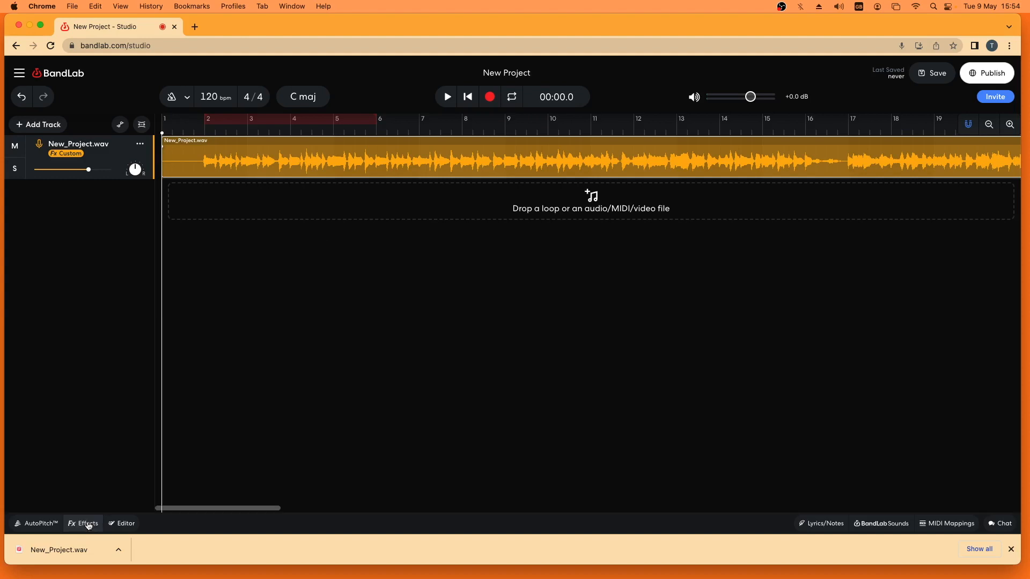